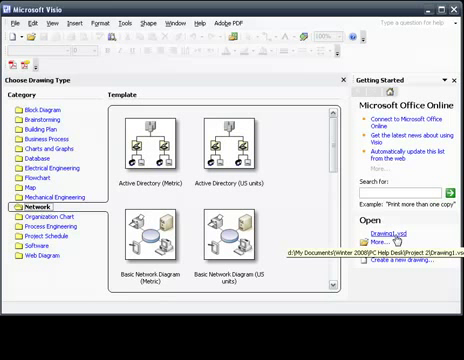
mouse_move(175, 75)
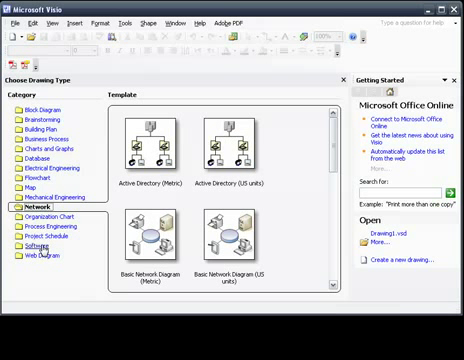
mouse_move(103, 197)
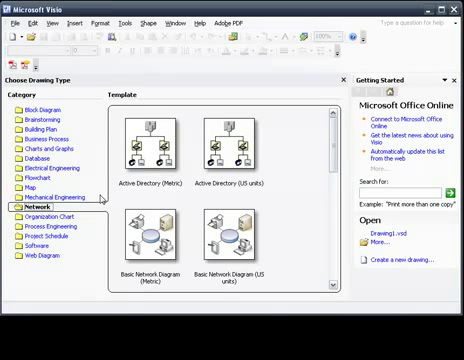
Browse the Network templates and start a new Active Directory (Metric) drawing.
left_click(48, 236)
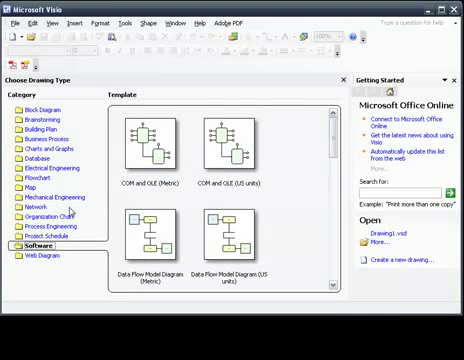
left_click(31, 207)
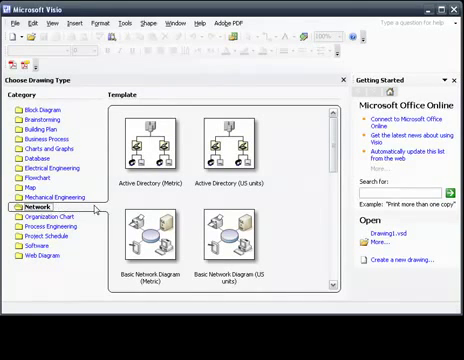
left_click(149, 145)
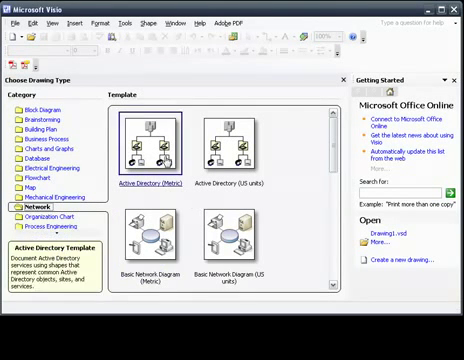
scroll("down", 3)
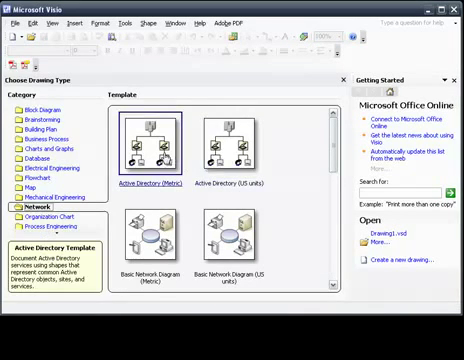
double_click(143, 145)
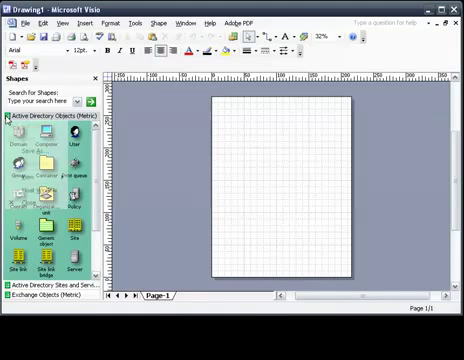
scroll("down", 3)
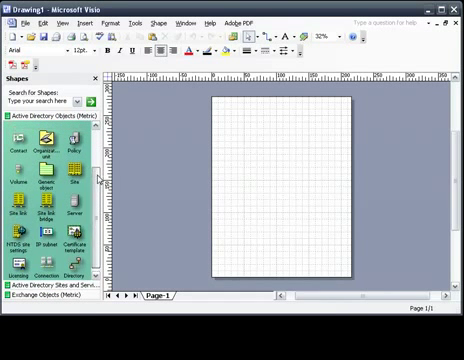
scroll("up", 3)
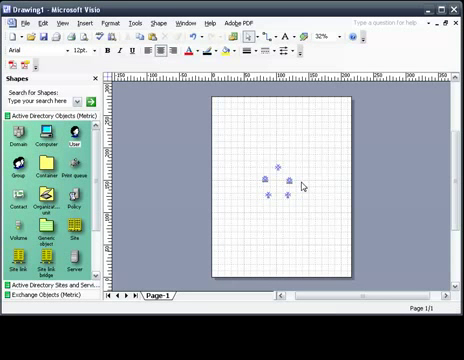
mouse_move(300, 178)
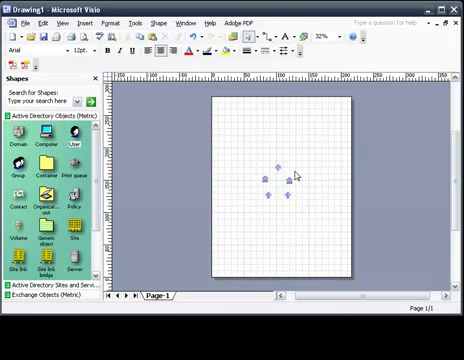
Enlarge the view on the five shapes using the Pan & Zoom window, then close it.
left_click(65, 23)
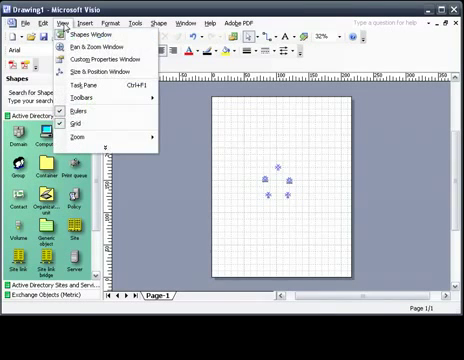
left_click(92, 45)
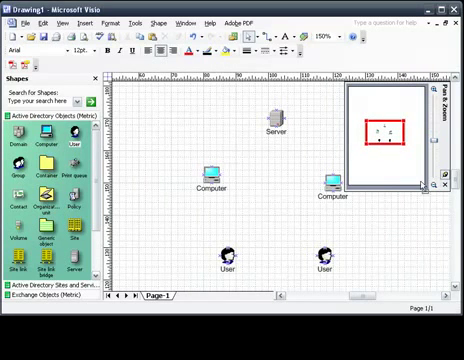
left_click(63, 18)
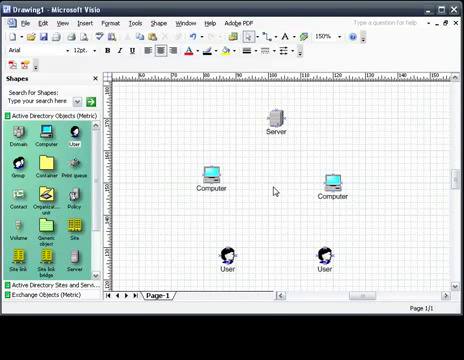
mouse_move(245, 155)
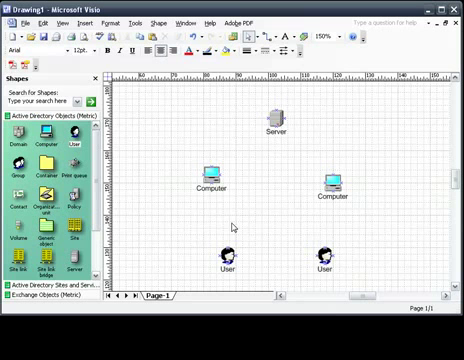
mouse_move(271, 35)
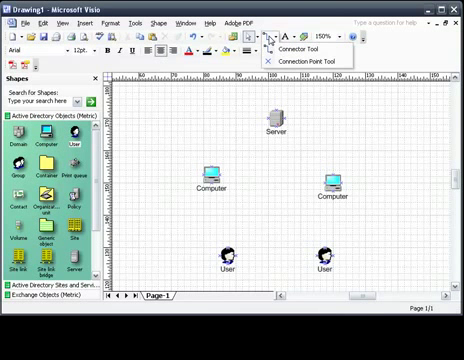
Draw connector lines from the server to the computers and down to the users.
left_click(263, 35)
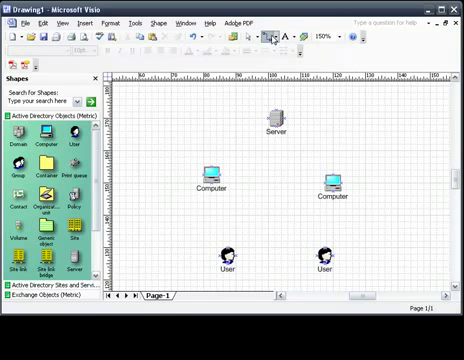
left_click(275, 37)
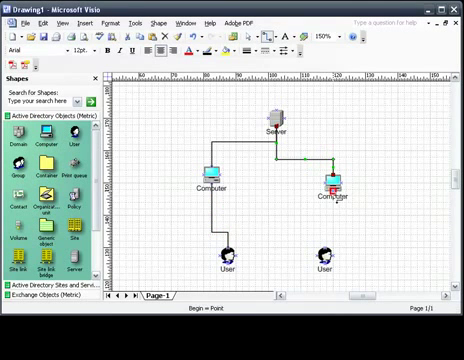
left_click(395, 203)
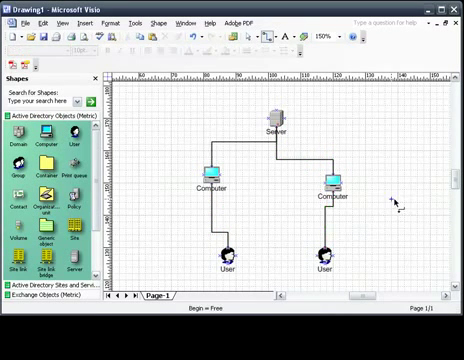
mouse_move(365, 185)
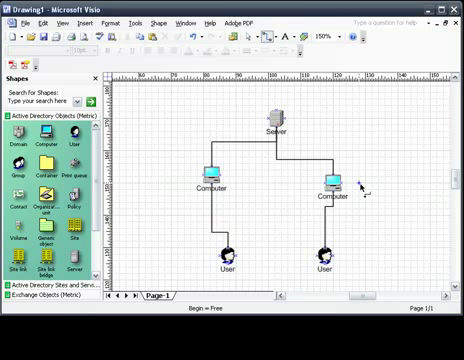
mouse_move(232, 72)
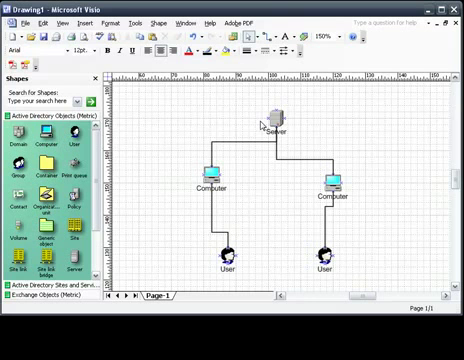
Select the Server shape and bring up its shortcut menu to resize it.
left_click(274, 117)
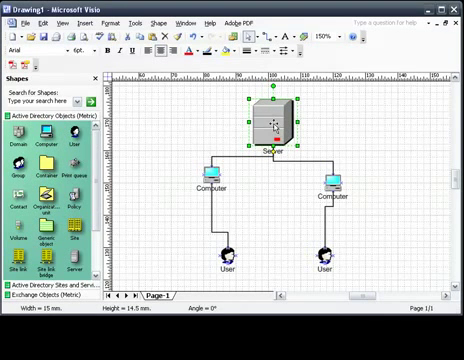
right_click(263, 118)
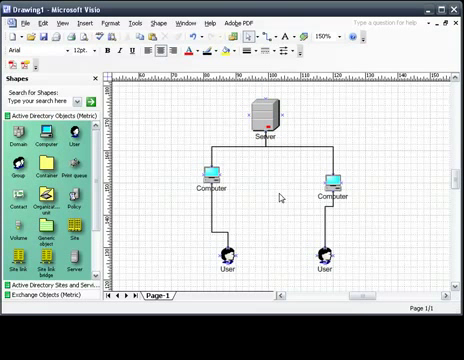
mouse_move(250, 37)
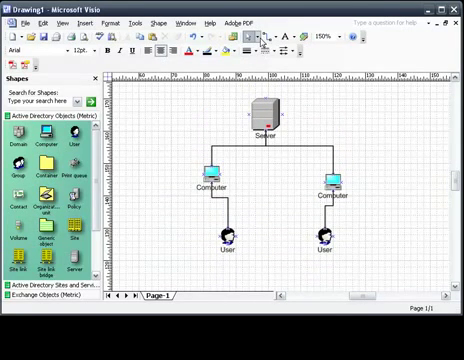
Use the Pointer tool to move a User shape up beneath its computer.
left_click(257, 36)
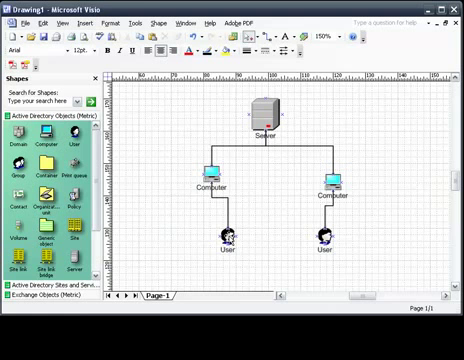
left_click(227, 234)
type("Bob")
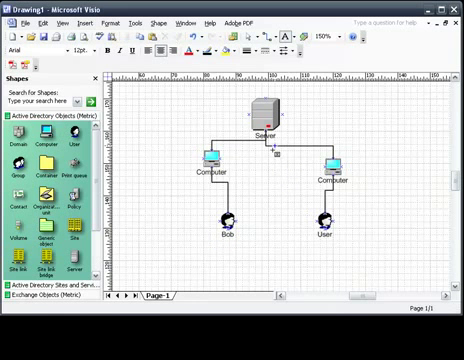
Relabel the server 'Durham College' and add the 'Room C224' title text.
left_click(264, 137)
type("Durham College")
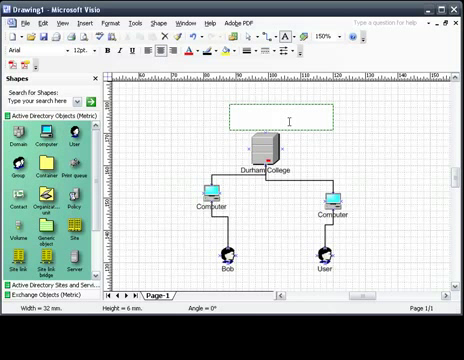
type("Room C224")
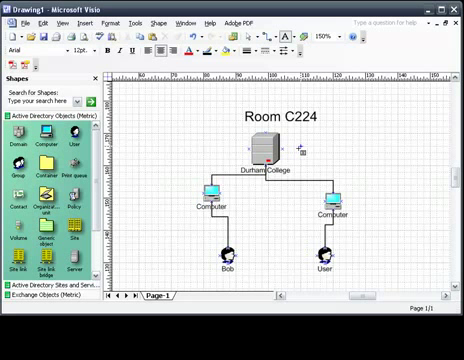
mouse_move(175, 180)
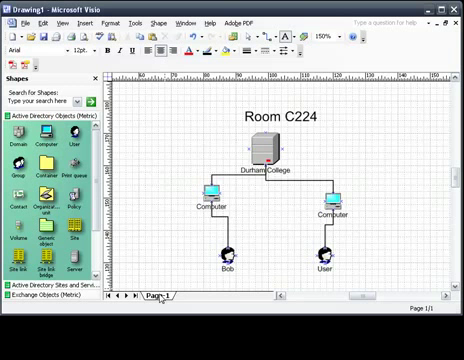
Insert Page-2, reviewing its measurement units in the page settings before closing.
right_click(155, 293)
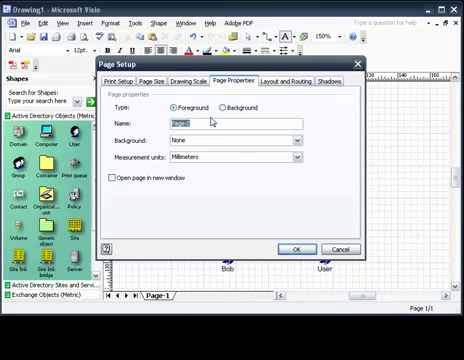
mouse_move(190, 146)
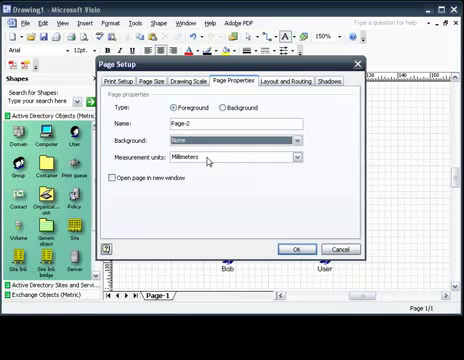
left_click(296, 158)
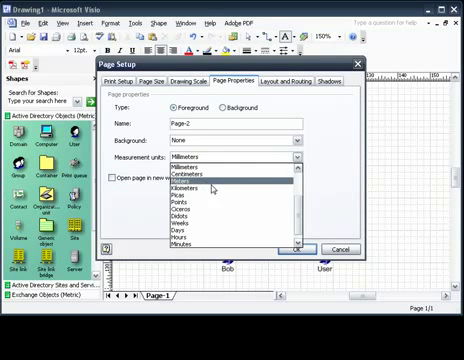
scroll("down", 3)
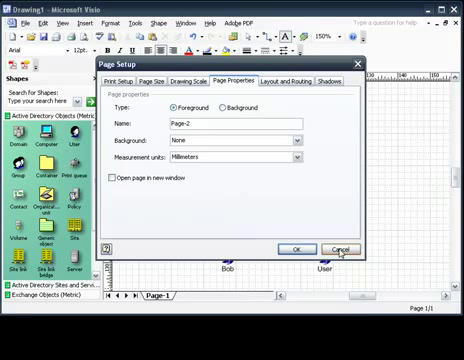
left_click(295, 248)
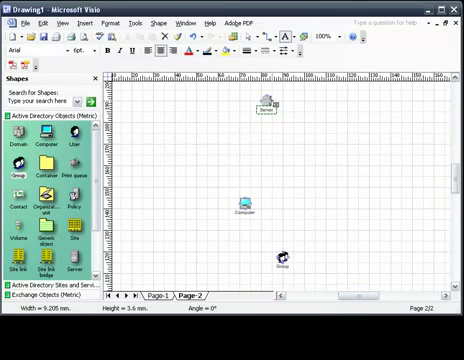
Zoom out to view the whole of Page-2.
left_click(323, 33)
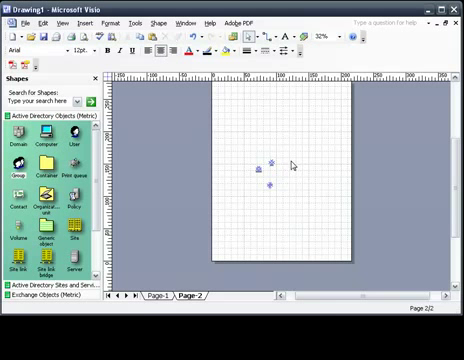
mouse_move(240, 198)
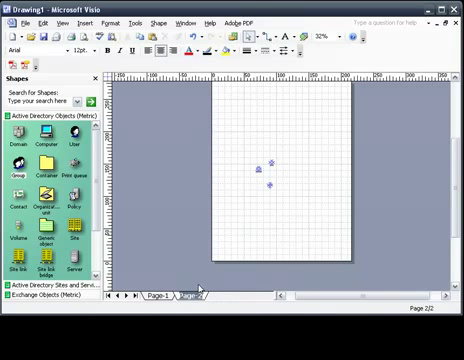
mouse_move(178, 242)
type("Room sw214")
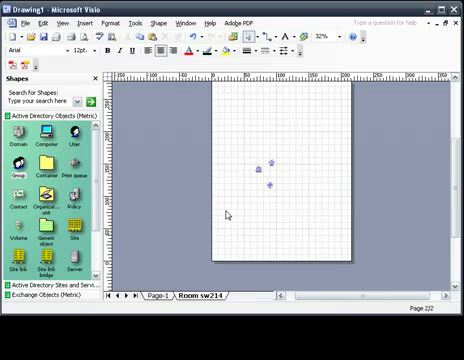
Insert a third page, Page-3, into the drawing.
right_click(195, 294)
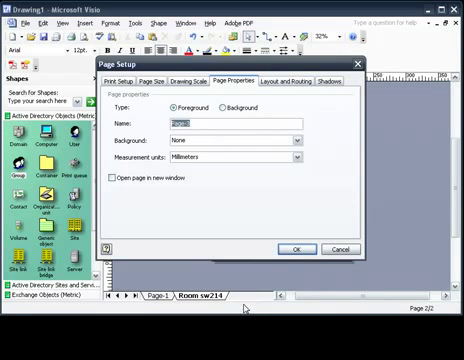
left_click(295, 249)
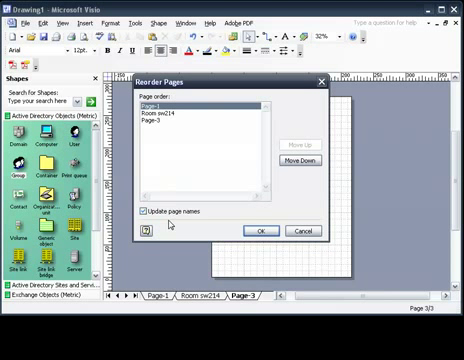
Reorder pages with name updating turned off, moving Page-3 to the top.
left_click(144, 210)
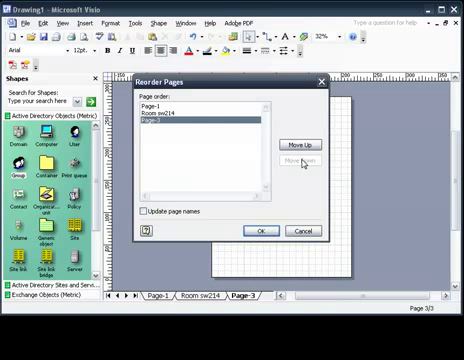
left_click(301, 141)
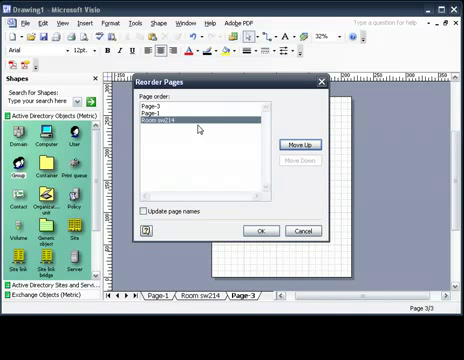
left_click(262, 232)
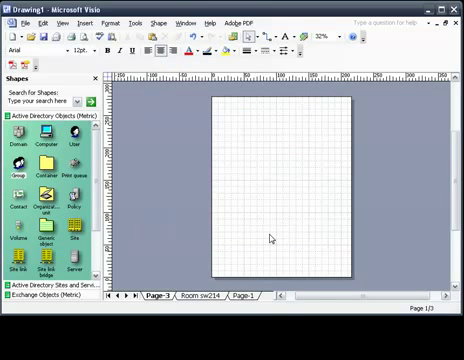
left_click(202, 295)
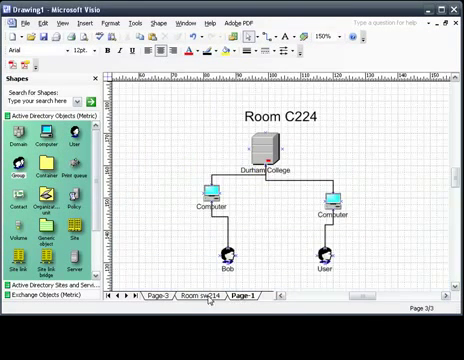
Reorder the pages again, moving Room sw214 to the front.
right_click(237, 295)
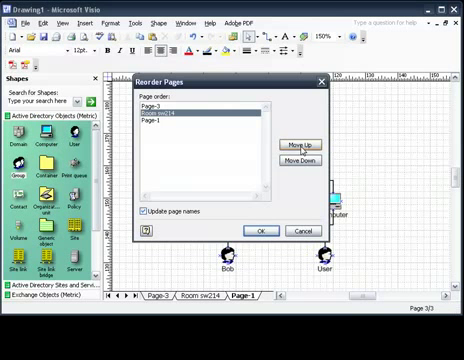
left_click(305, 135)
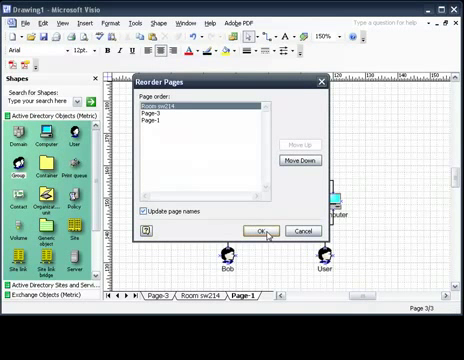
left_click(263, 231)
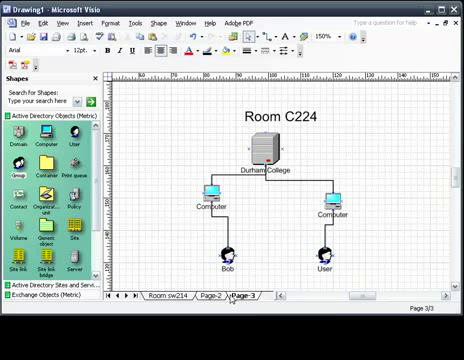
Open the context menu on the blank page tab to delete it.
right_click(213, 295)
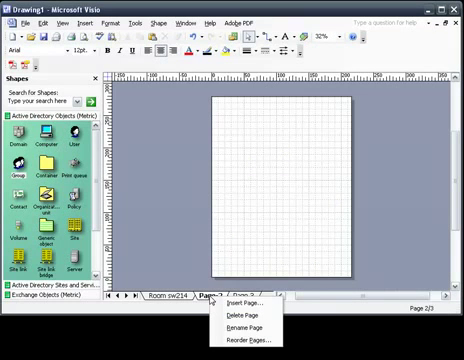
mouse_move(240, 315)
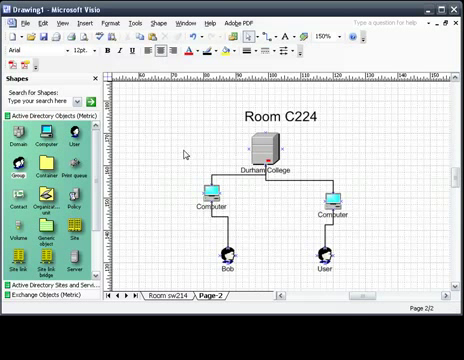
mouse_move(188, 155)
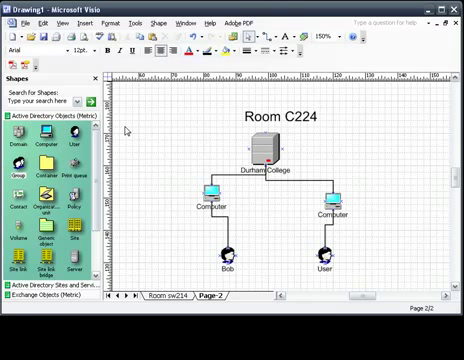
mouse_move(135, 140)
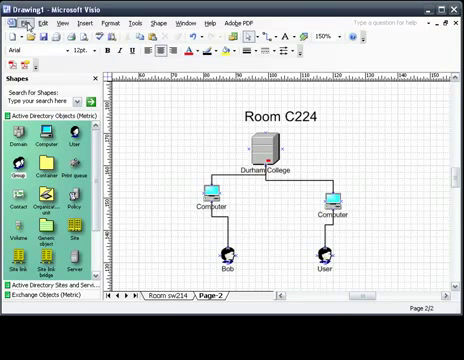
Save the drawing as 'Durham', browsing the file types to keep Drawing (*.vsd).
left_click(20, 18)
type("Durham")
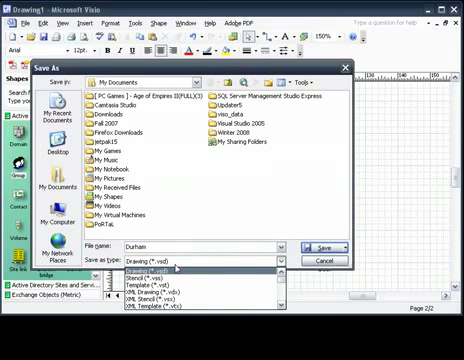
mouse_move(145, 288)
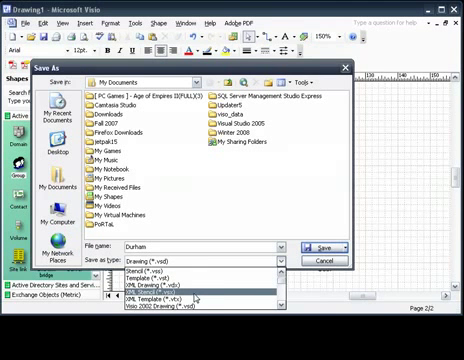
scroll("down", 3)
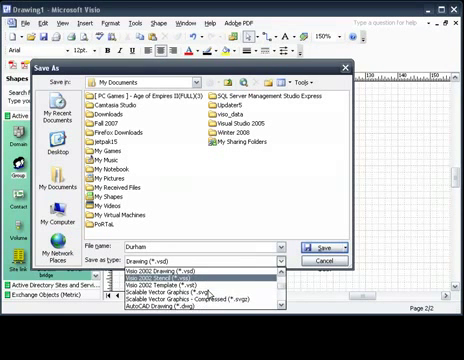
scroll("down", 3)
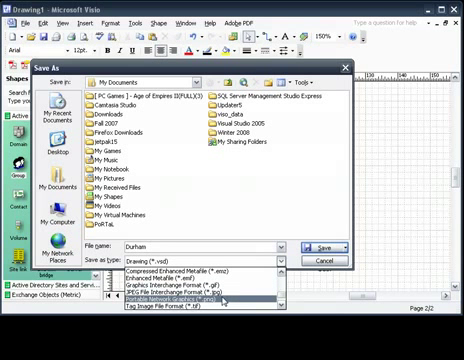
scroll("down", 3)
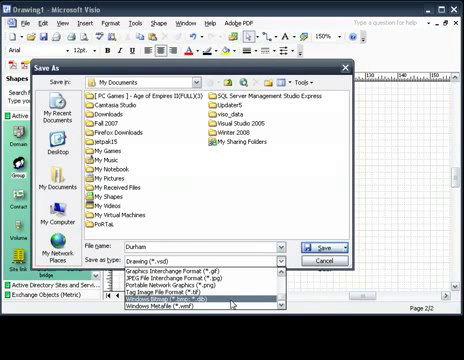
mouse_move(185, 291)
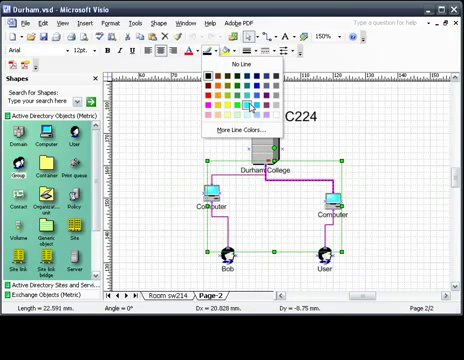
mouse_move(247, 108)
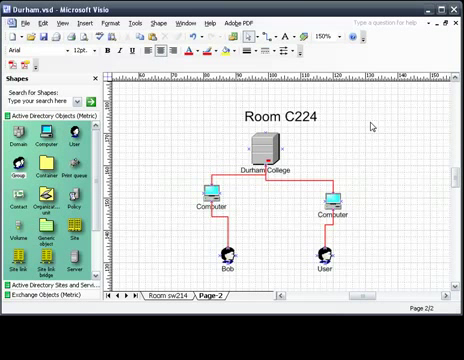
mouse_move(189, 124)
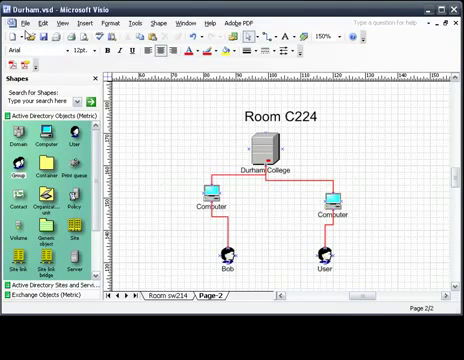
Create a new Basic Flowchart (Metric) drawing from the File menu.
left_click(20, 18)
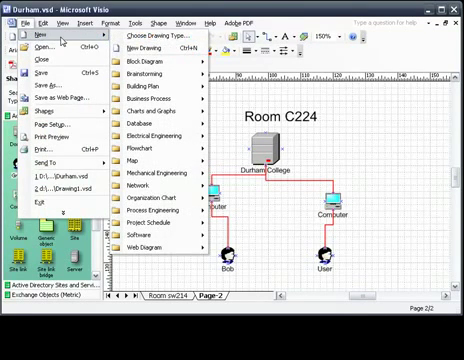
mouse_move(160, 109)
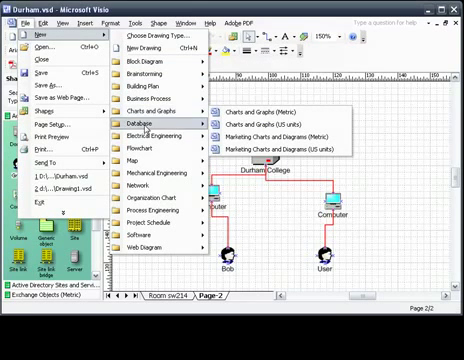
mouse_move(140, 147)
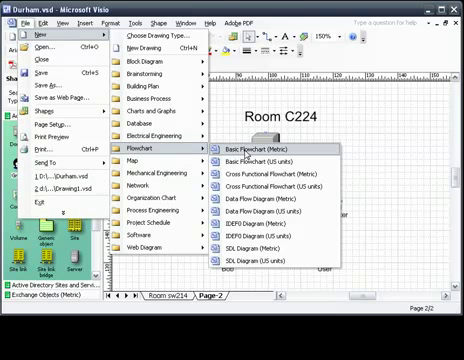
left_click(255, 158)
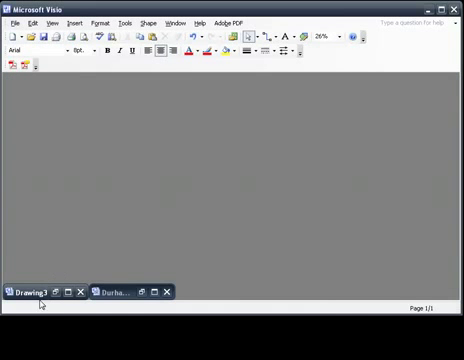
Restore the minimized Durham window to show the Room C224 diagram.
left_click(115, 293)
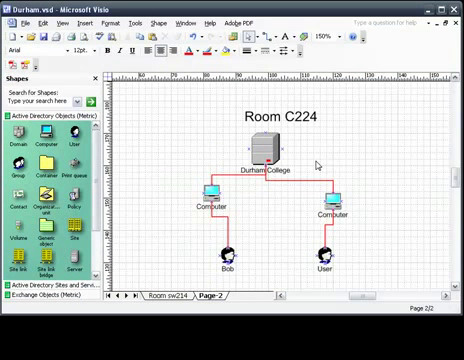
mouse_move(172, 124)
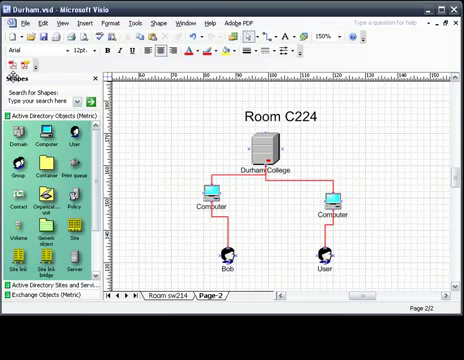
mouse_move(159, 135)
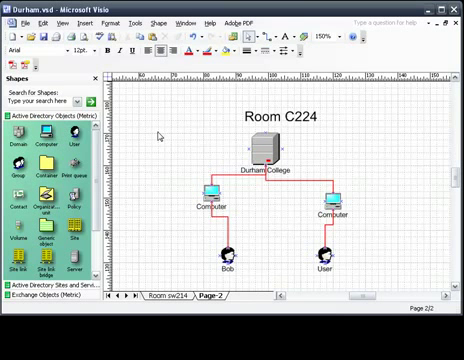